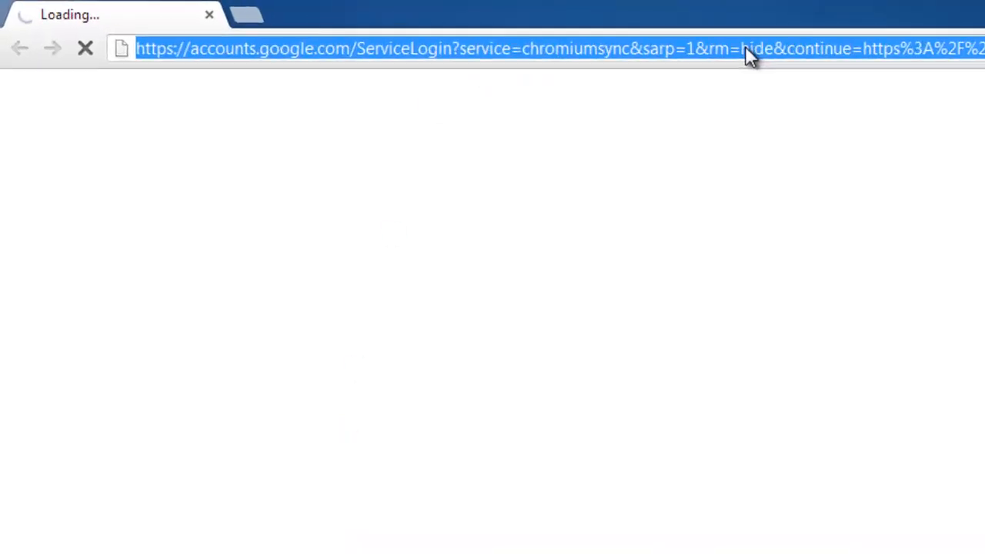
{"action": "type", "text": "www.ubuntu.com"}
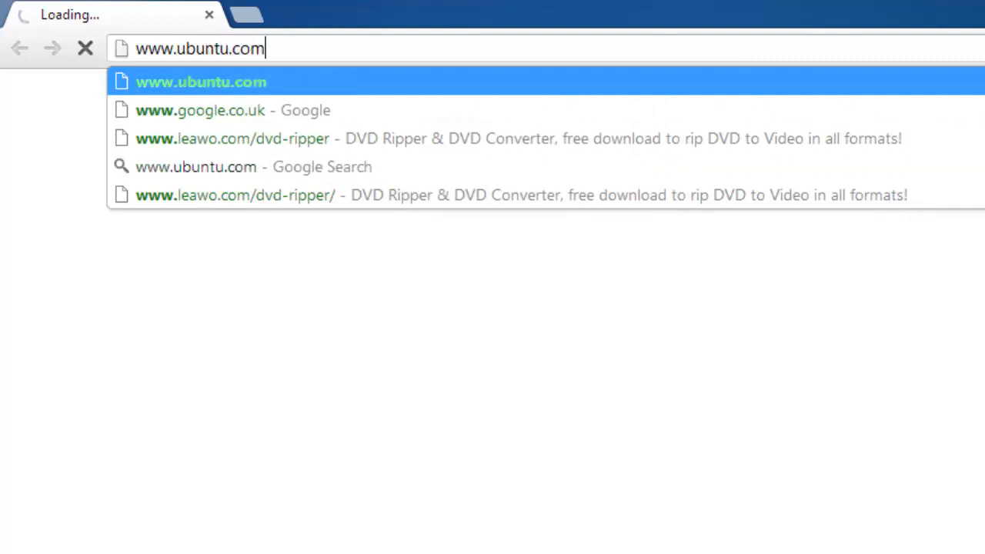
{"action": "type", "text": "/desktop/get-ubunt"}
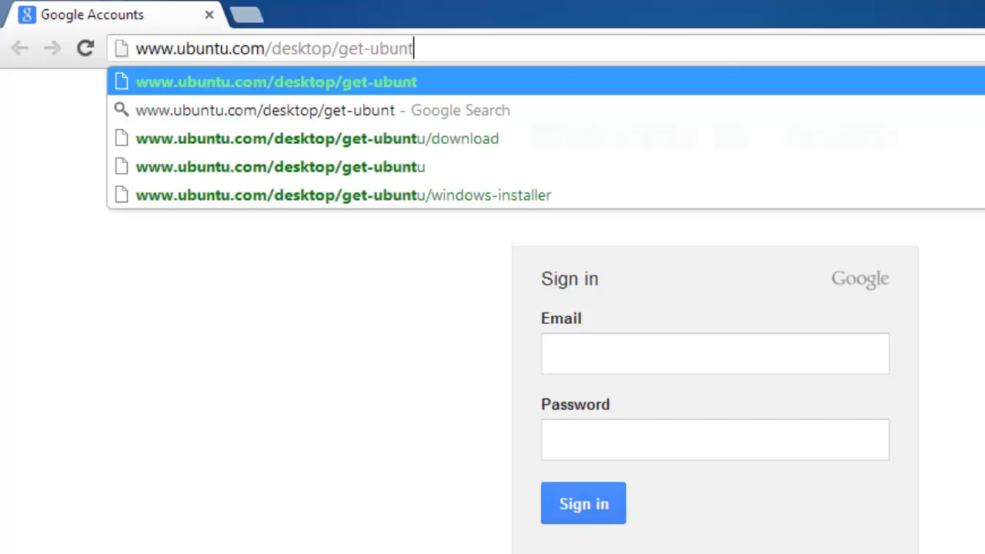
{"action": "type", "text": "u/windows-in"}
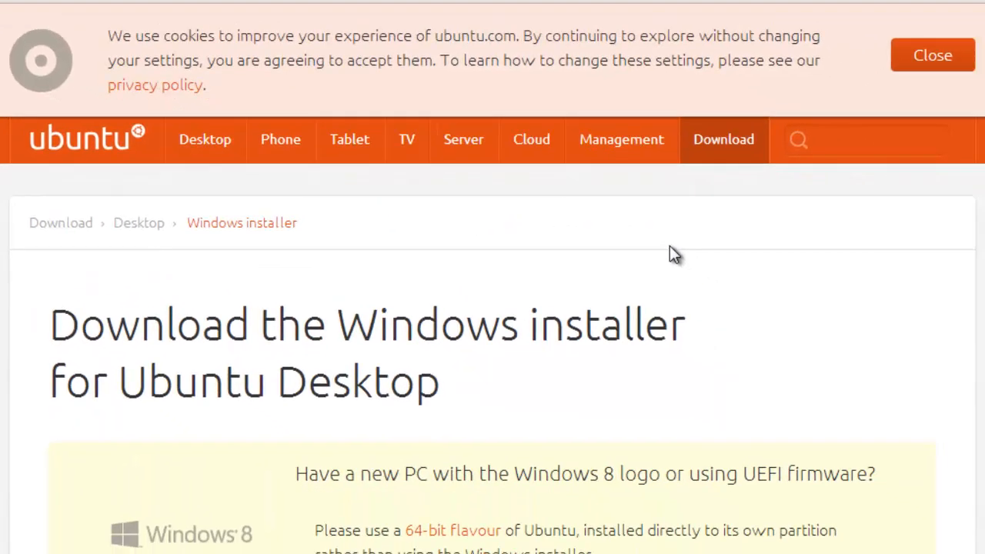
- Download wubi.exe without contributing, run it, and approve the User Account Control prompt
{"action": "scroll", "scroll_direction": "down", "scroll_amount": 3}
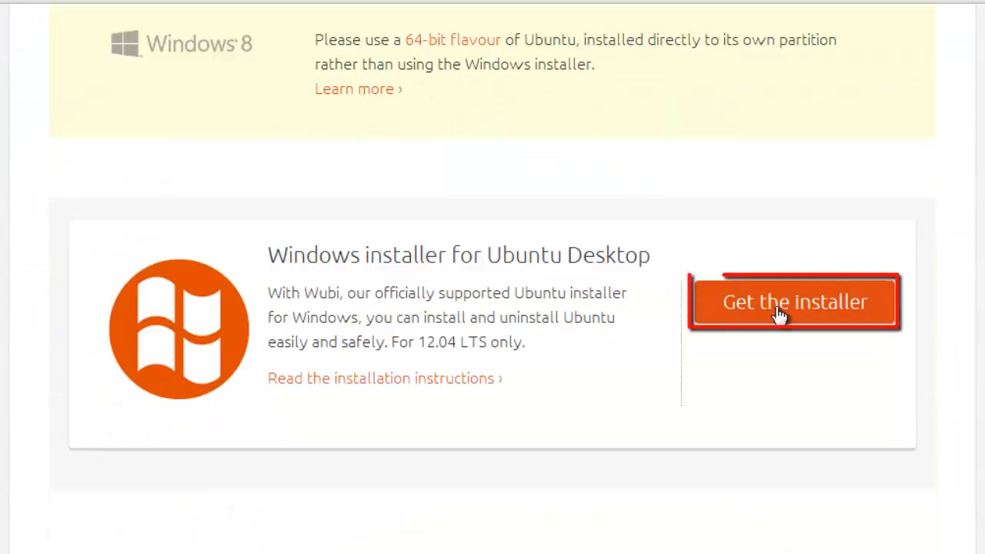
{"action": "left_click", "coordinate": [793, 301]}
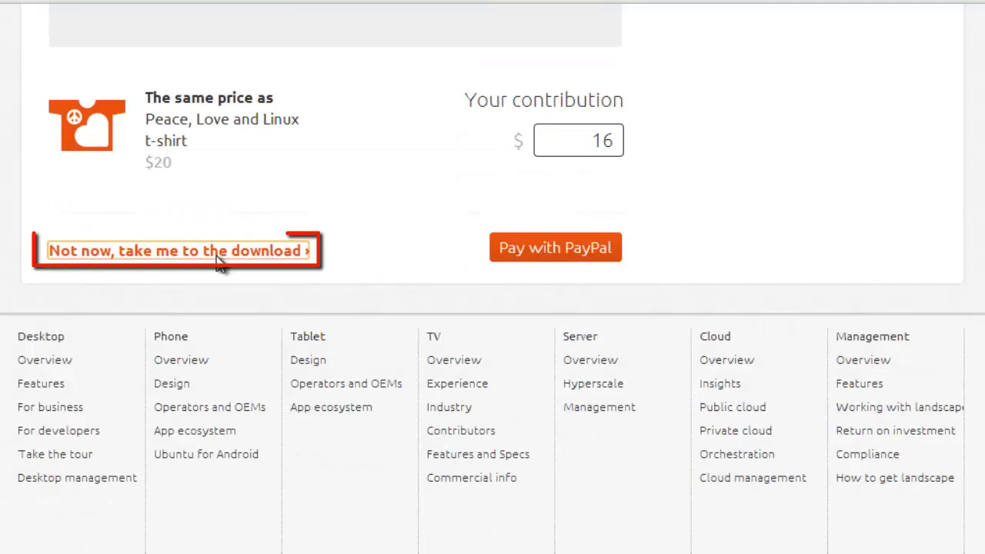
{"action": "left_click", "coordinate": [178, 250]}
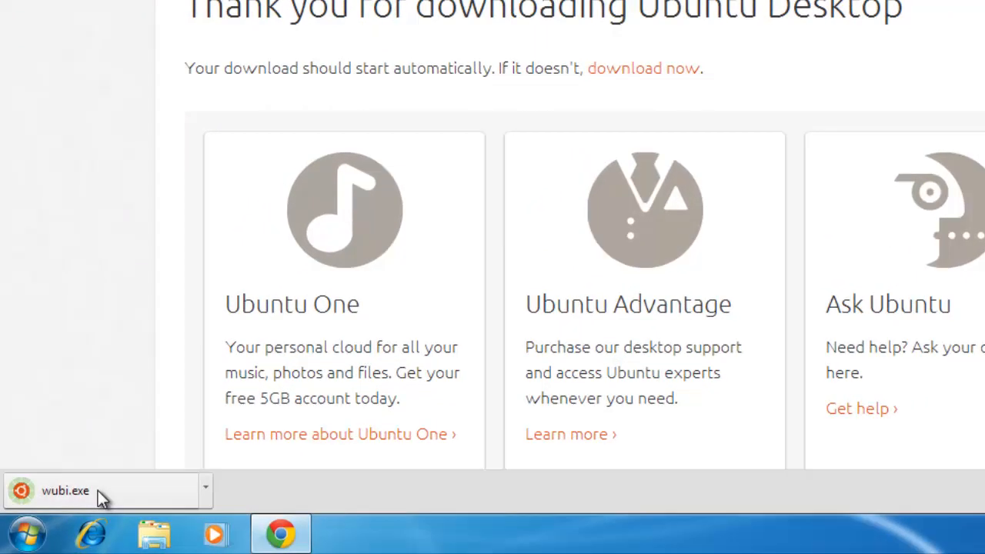
{"action": "left_click", "coordinate": [65, 491]}
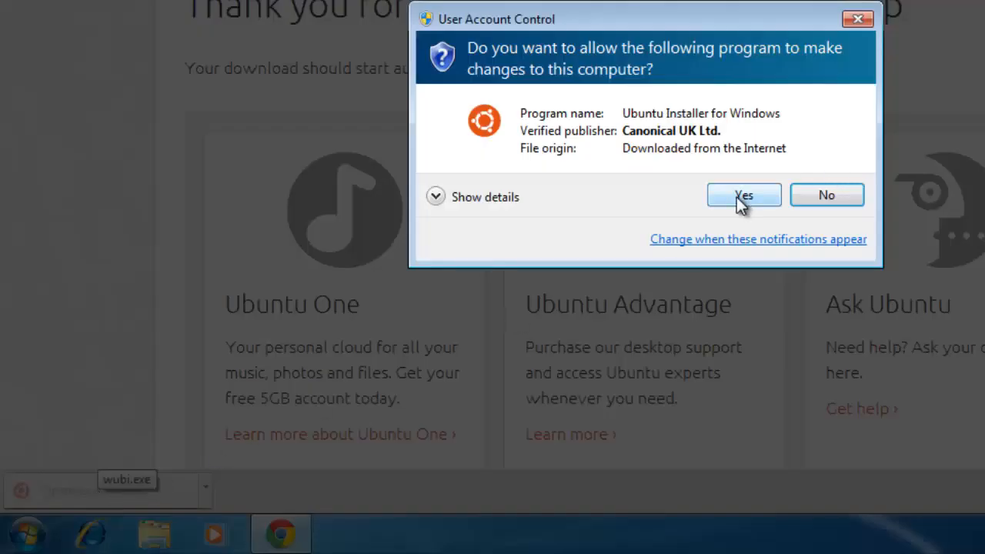
{"action": "left_click", "coordinate": [743, 195]}
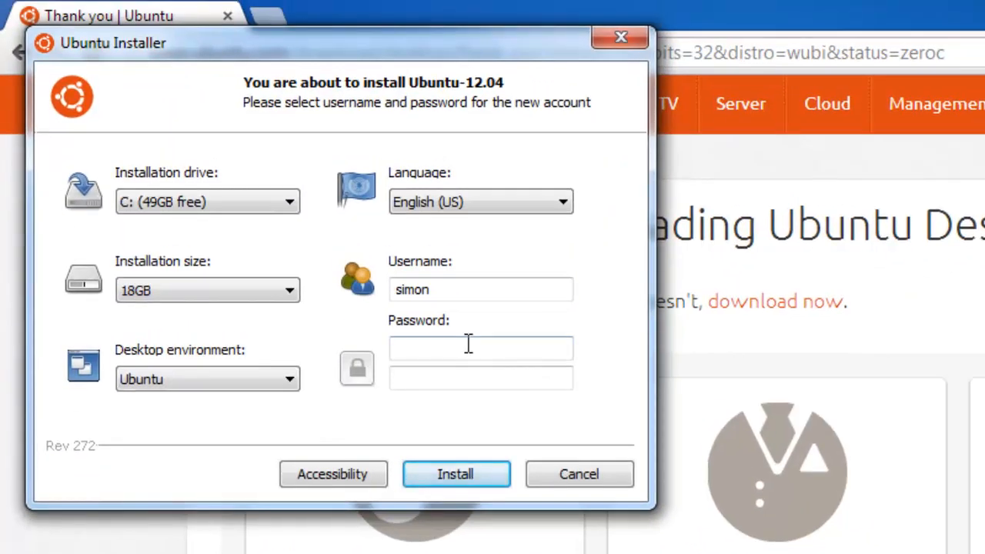
- Enter the account password and start installing Ubuntu 12.04
{"action": "type", "text": "•••••"}
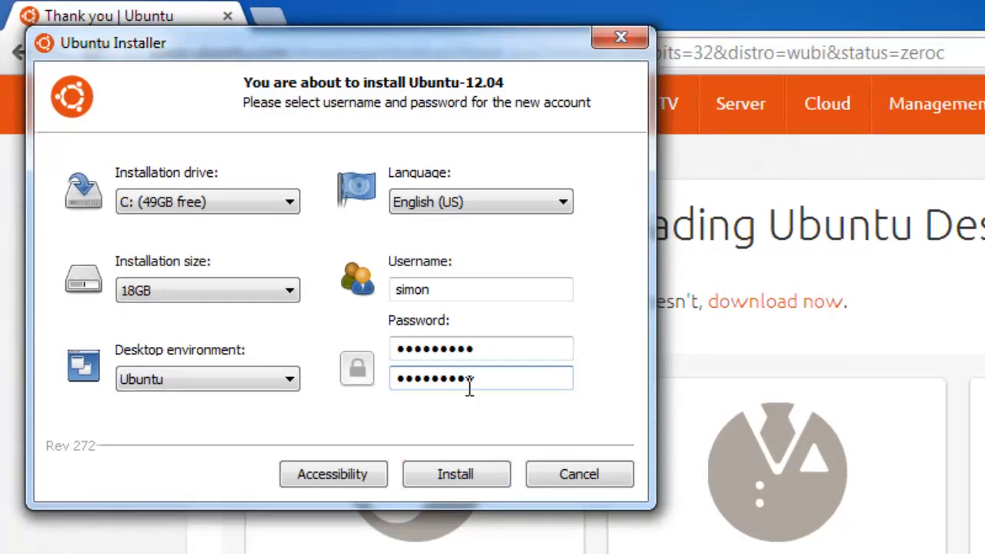
{"action": "left_click", "coordinate": [455, 474]}
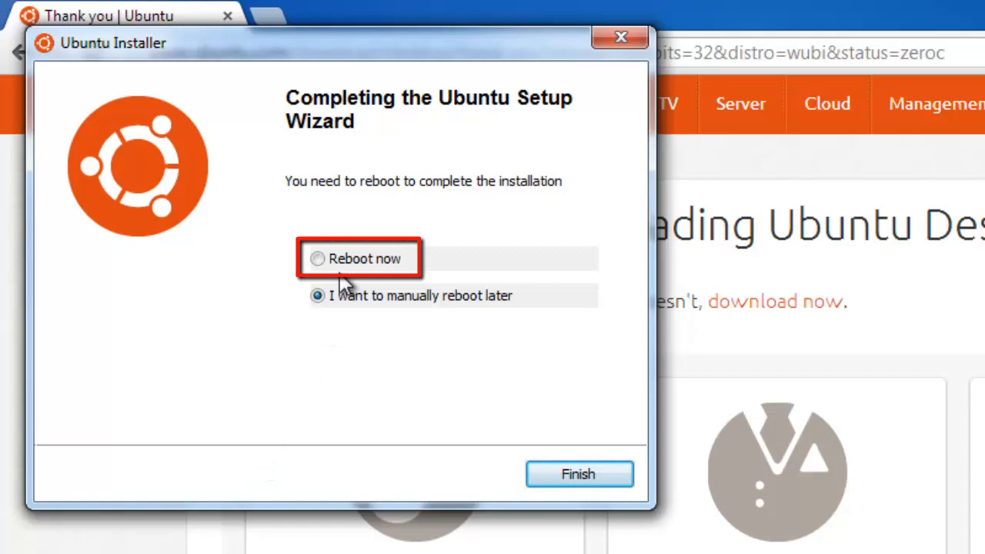
- Finish the Wubi wizard with 'Reboot now' selected to boot into Ubuntu
{"action": "left_click", "coordinate": [317, 259]}
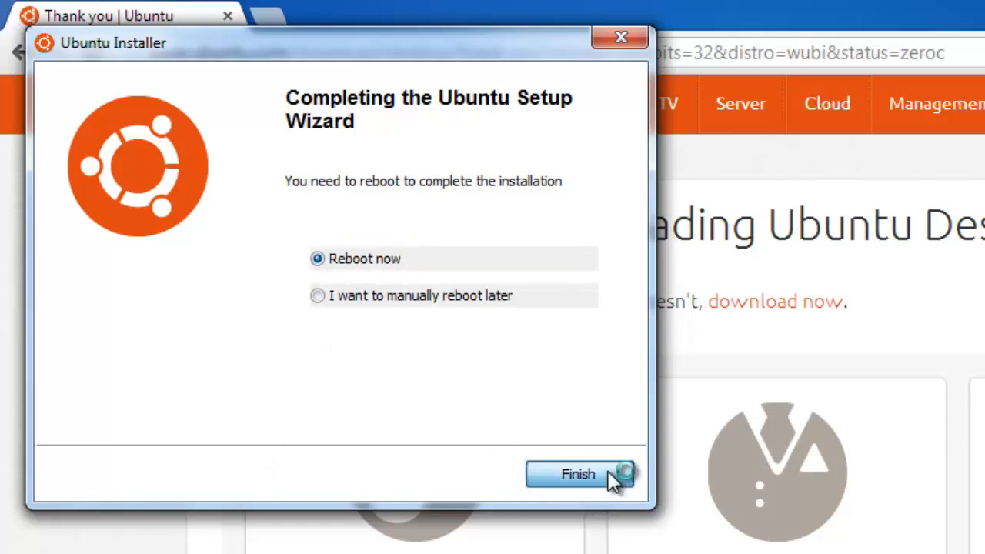
{"action": "left_click", "coordinate": [579, 474]}
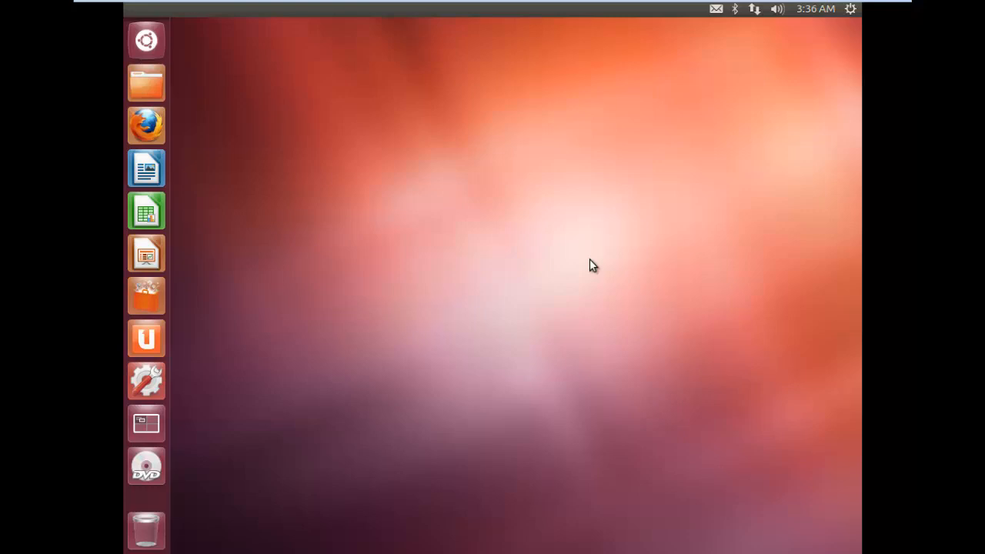
- Restart Ubuntu from the session menu's Shut Down dialog
{"action": "left_click", "coordinate": [850, 9]}
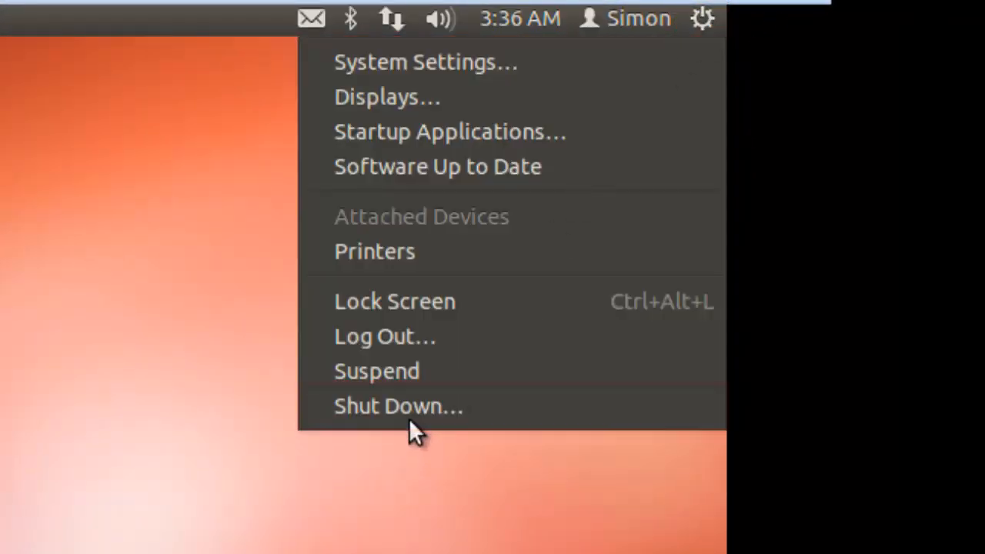
{"action": "left_click", "coordinate": [398, 405]}
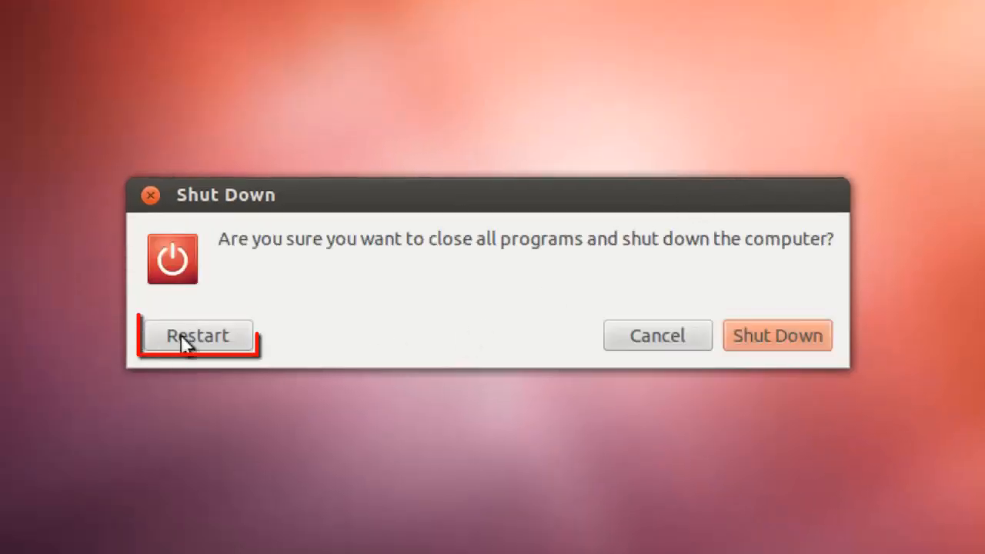
{"action": "left_click", "coordinate": [198, 336]}
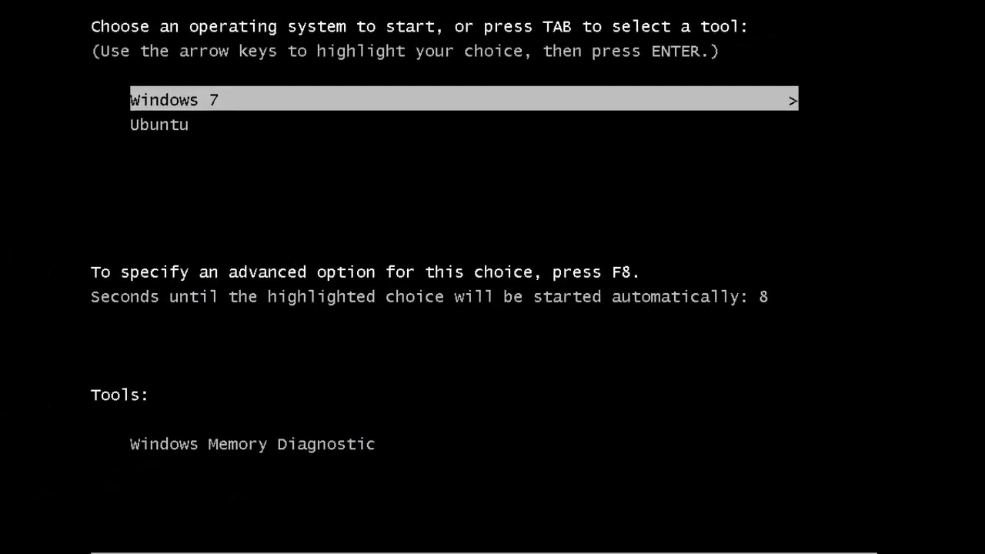